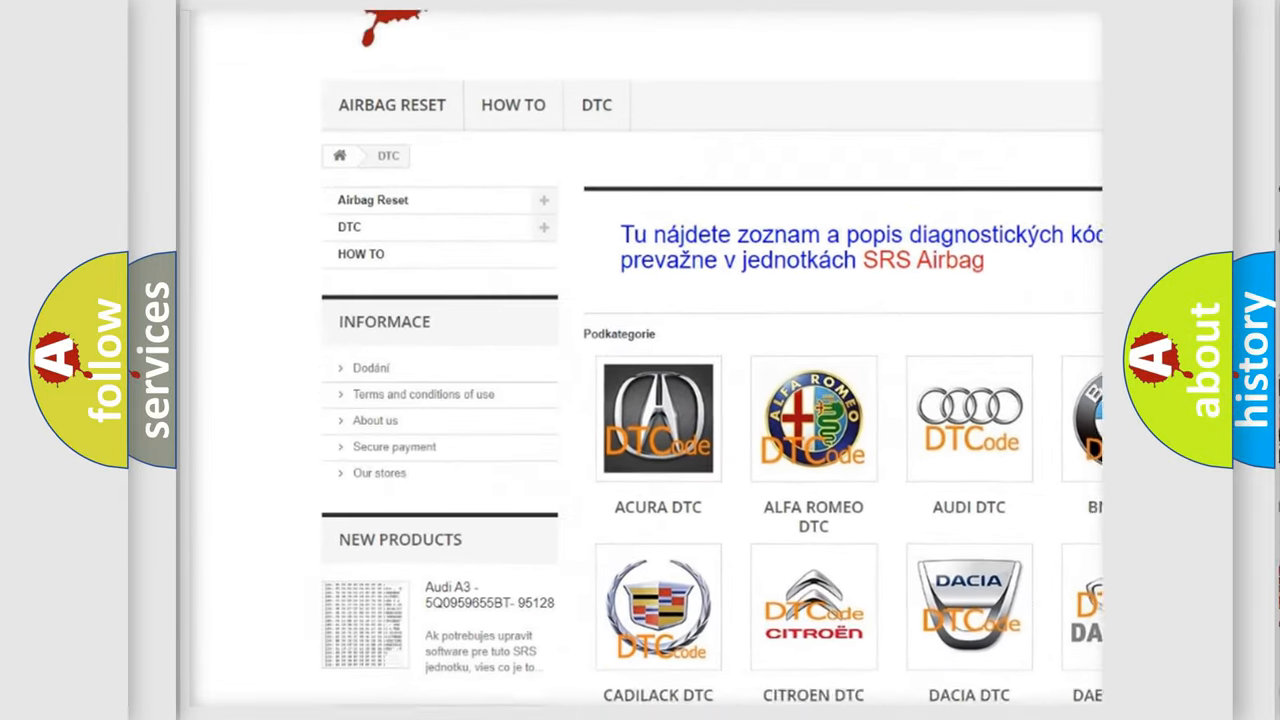
- Advance to the P1834 cause: left front speed sensor, its installation, or the speed sensor rotor
scroll("down", 3)
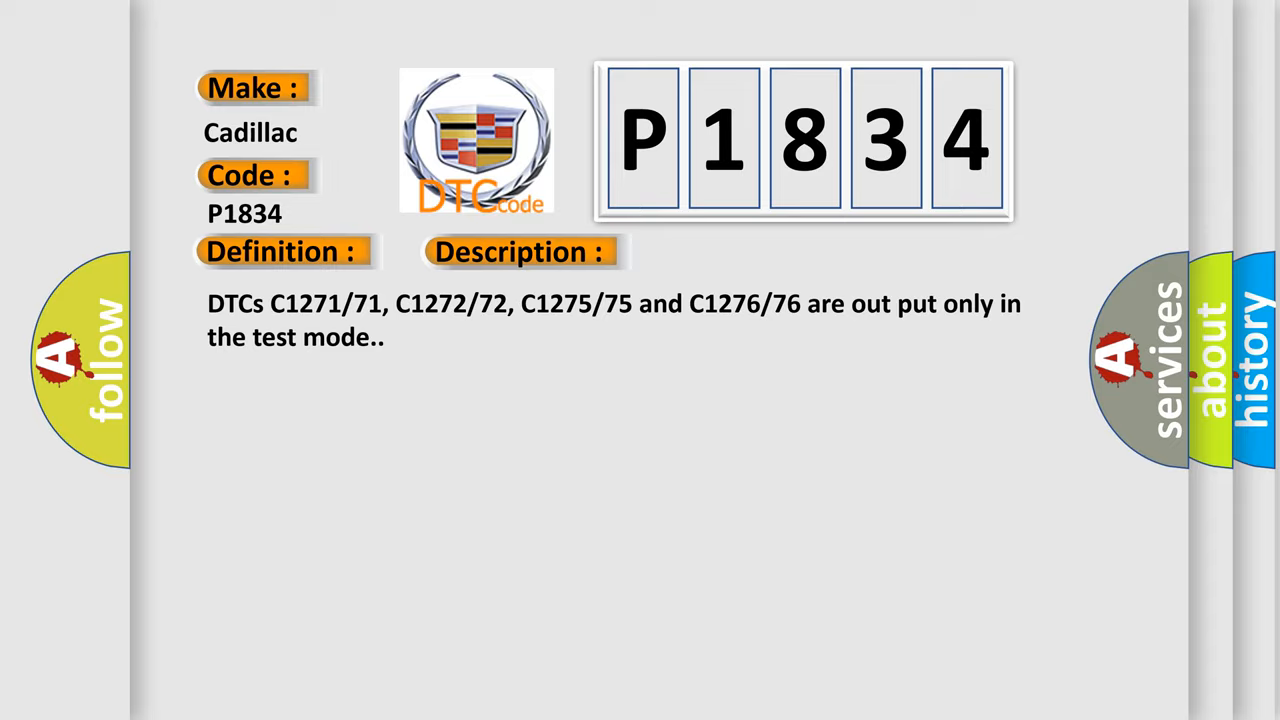
left_click(730, 252)
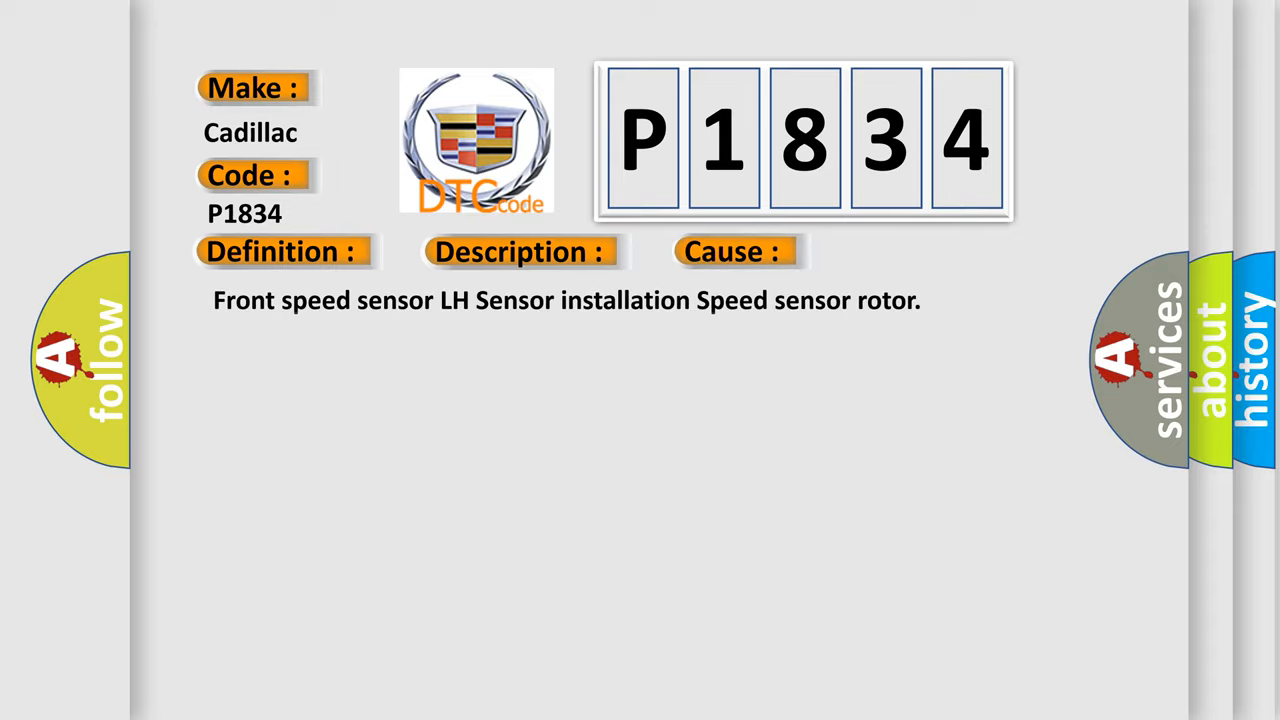